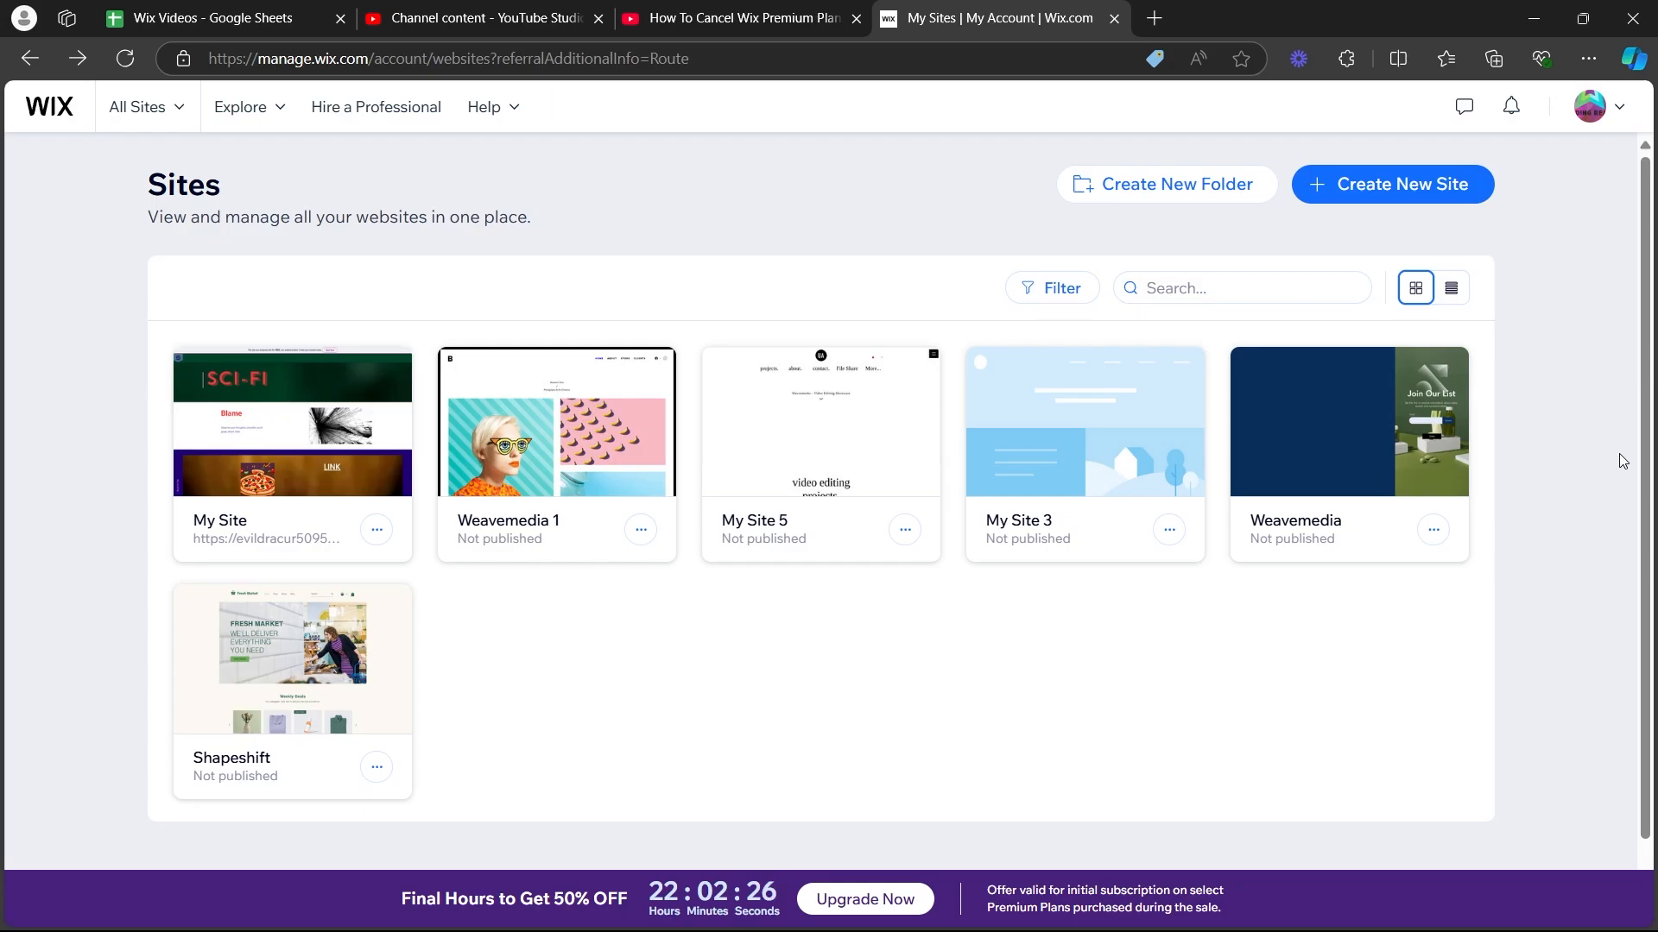
{"action": "mouse_move", "coordinate": [369, 814]}
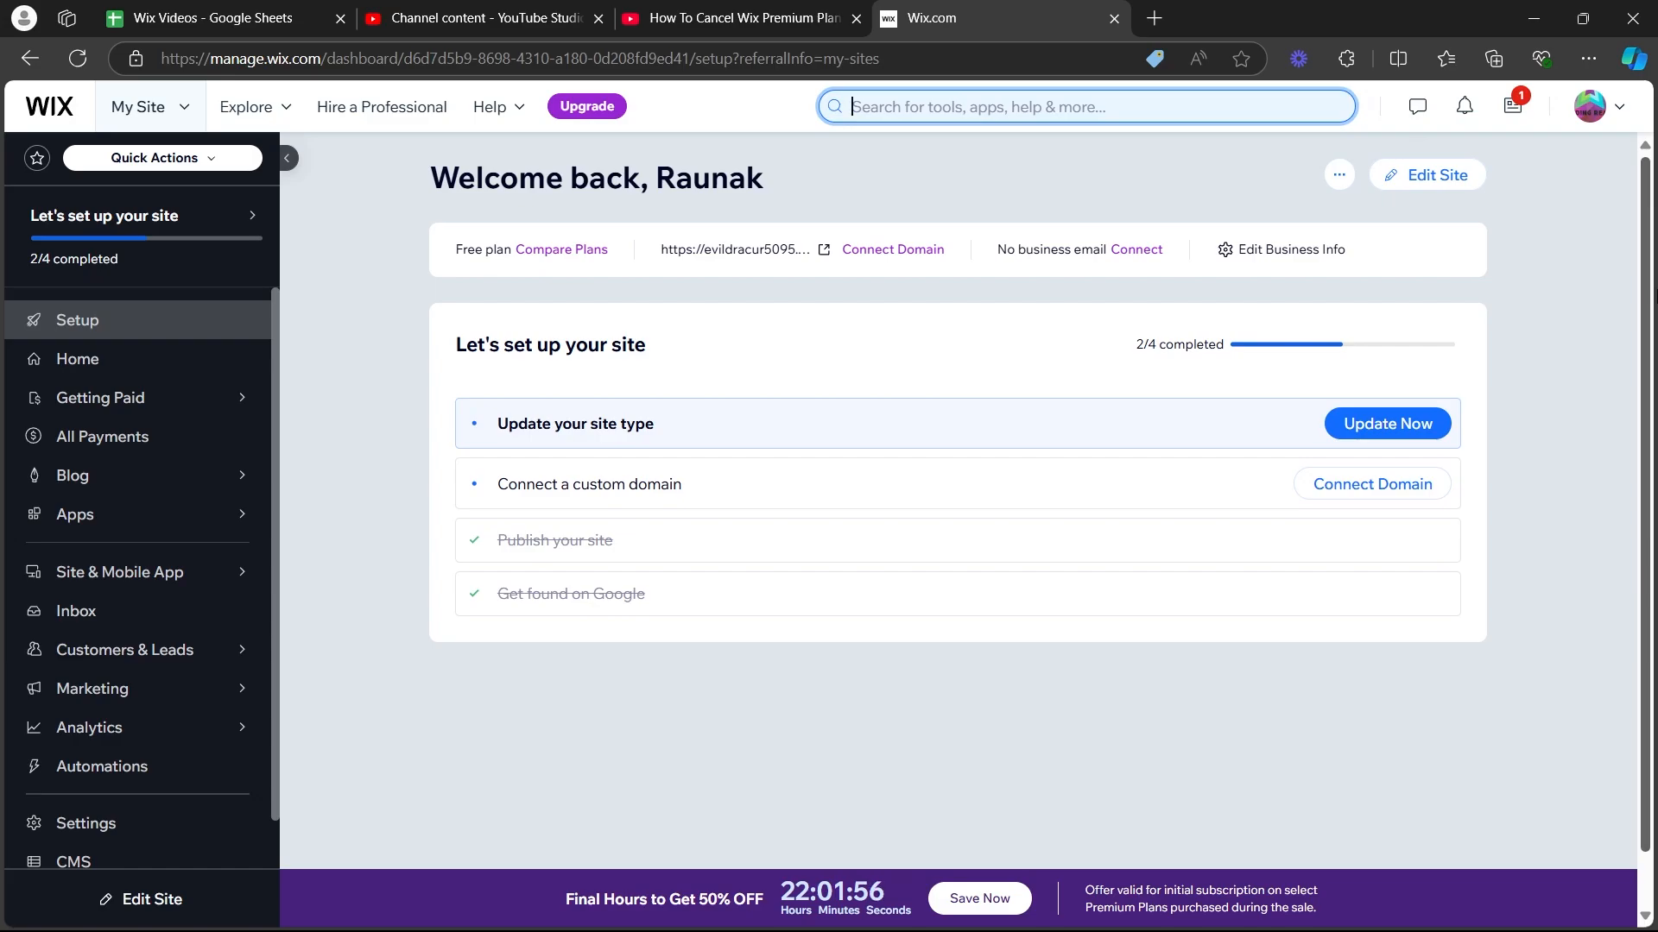
Search the dashboard for "cancel" to list Tools & Settings results.
{"action": "type", "text": "cancel"}
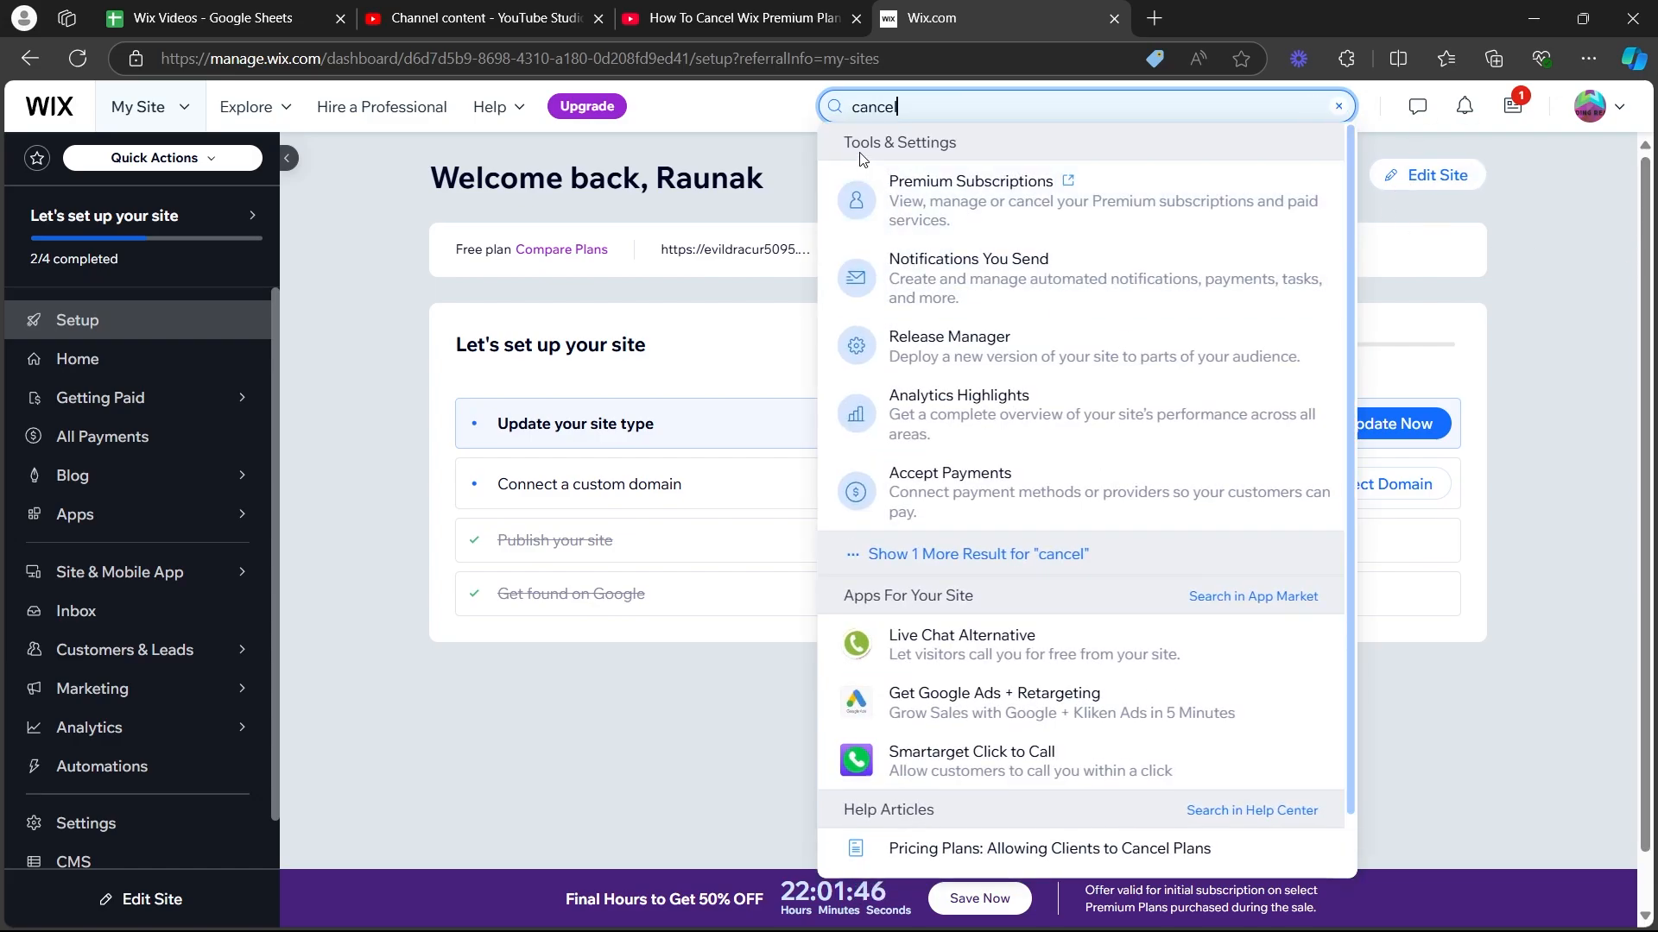
{"action": "mouse_move", "coordinate": [902, 191]}
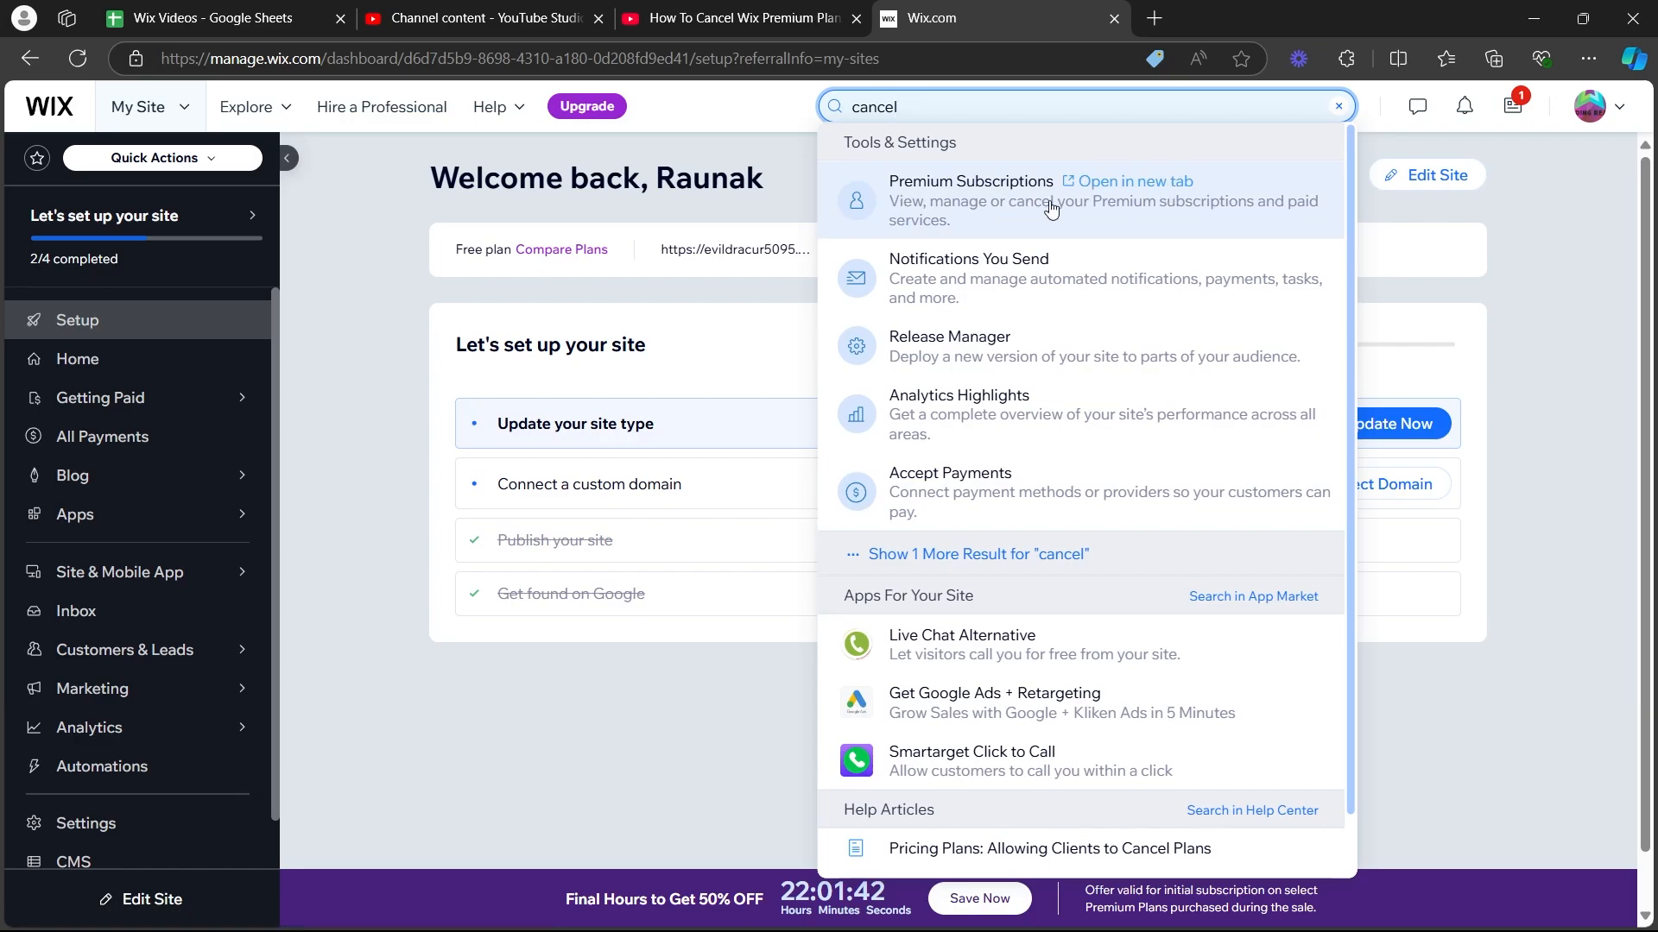
{"action": "mouse_move", "coordinate": [1091, 219]}
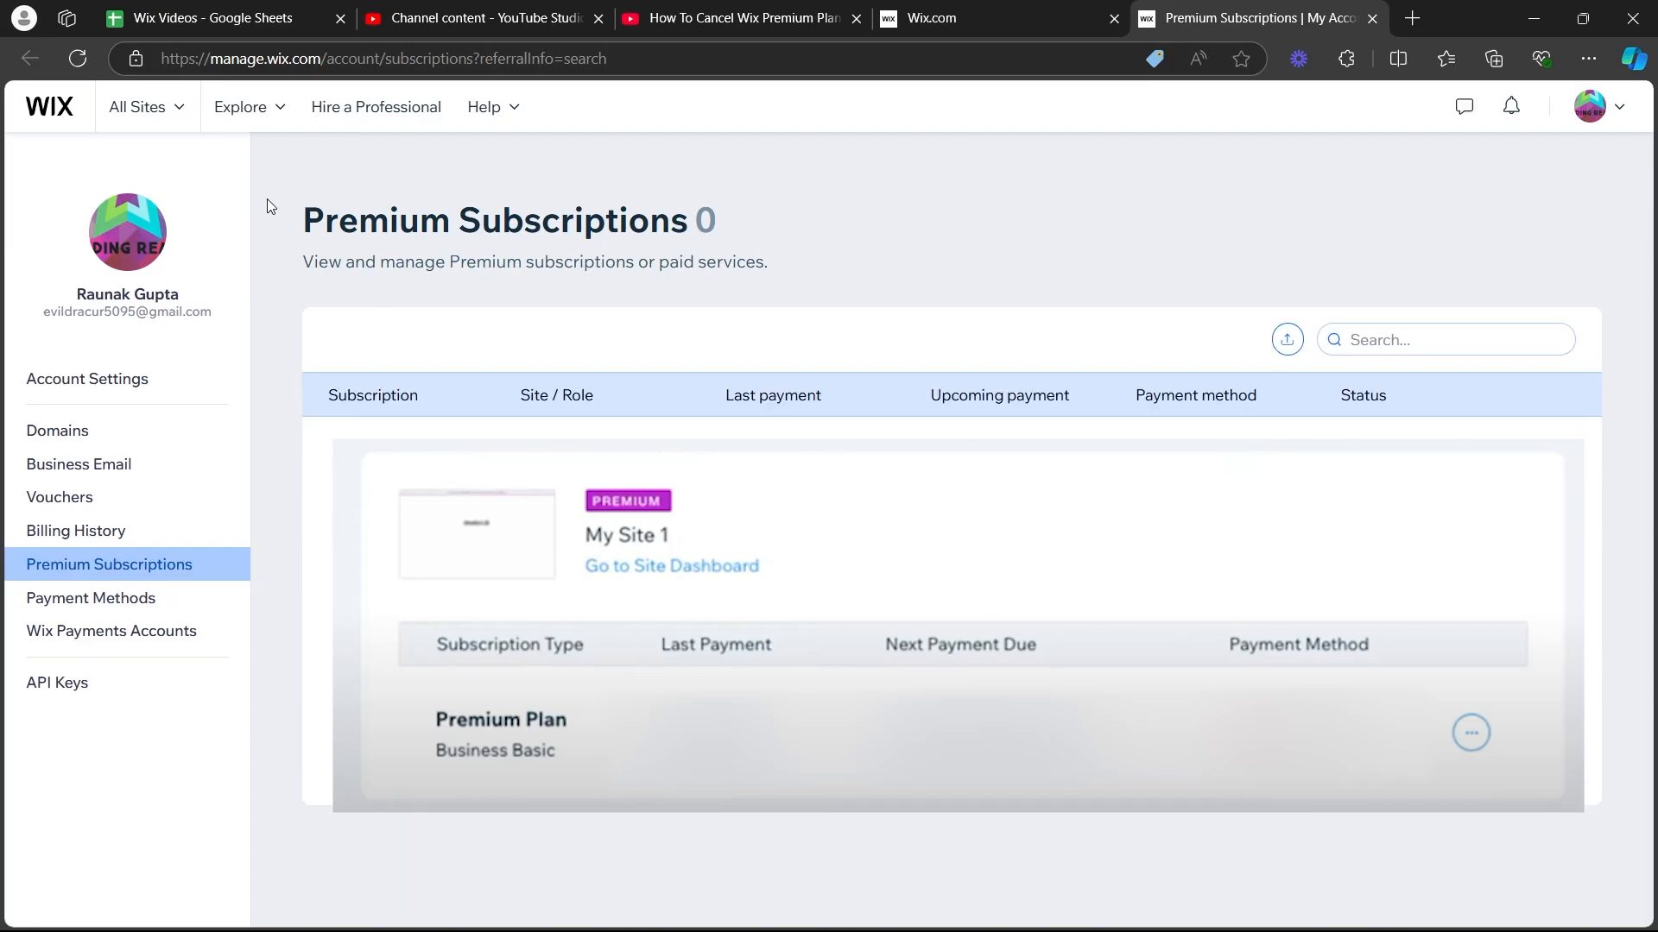
{"action": "mouse_move", "coordinate": [271, 308]}
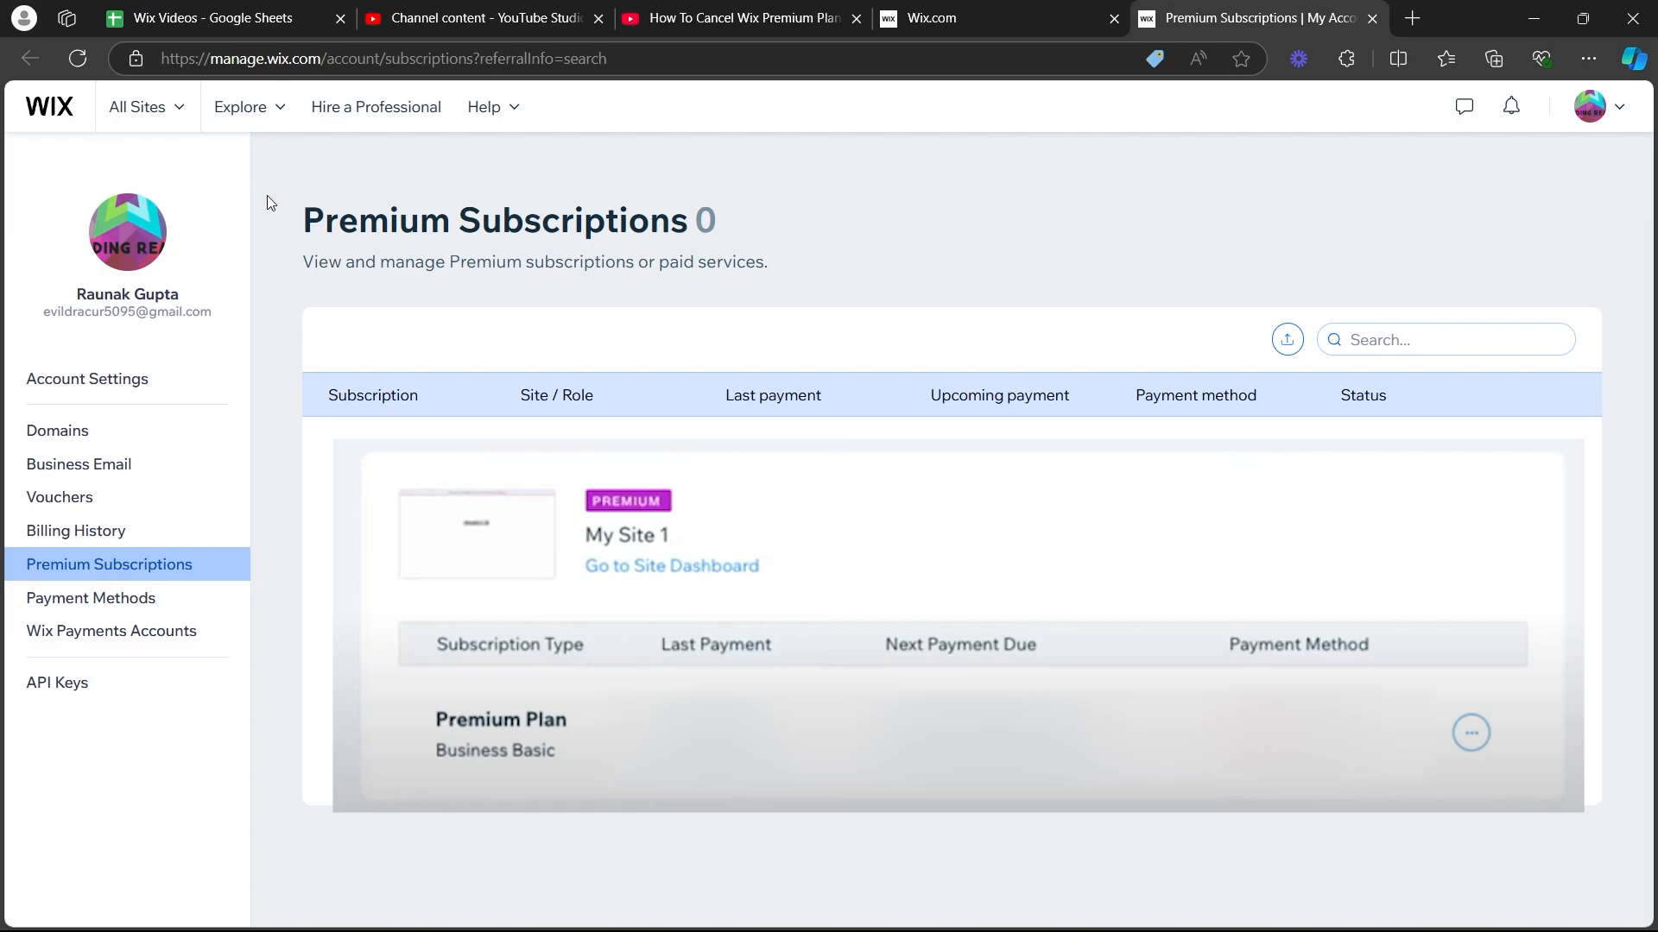
{"action": "mouse_move", "coordinate": [271, 307]}
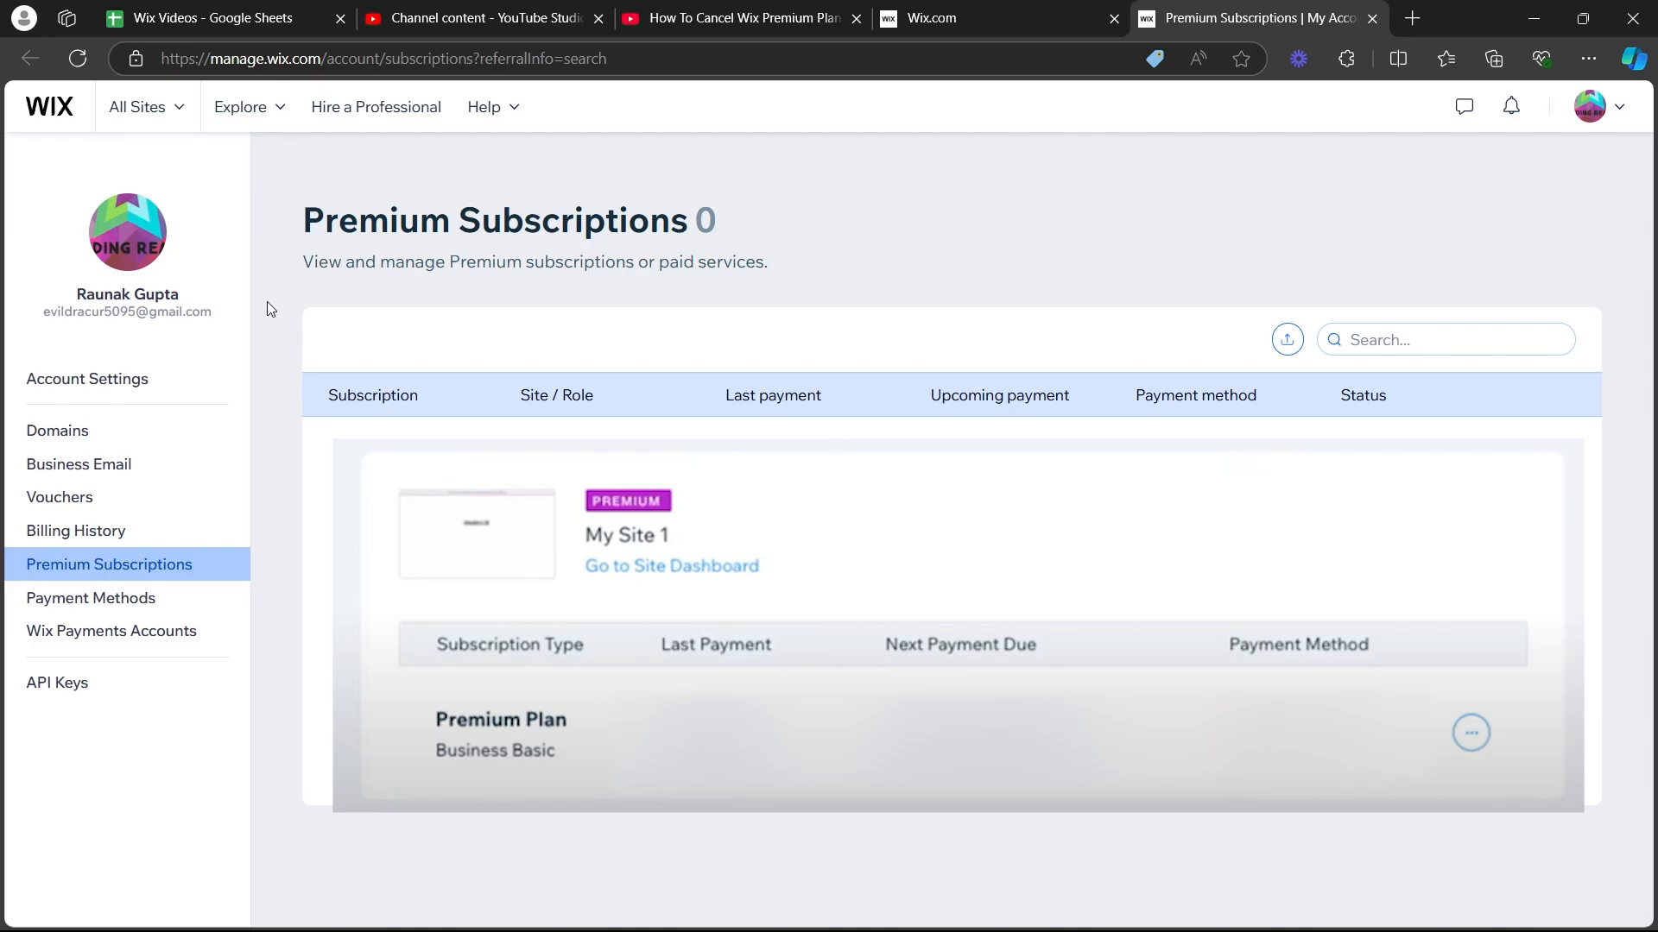
{"action": "mouse_move", "coordinate": [270, 202]}
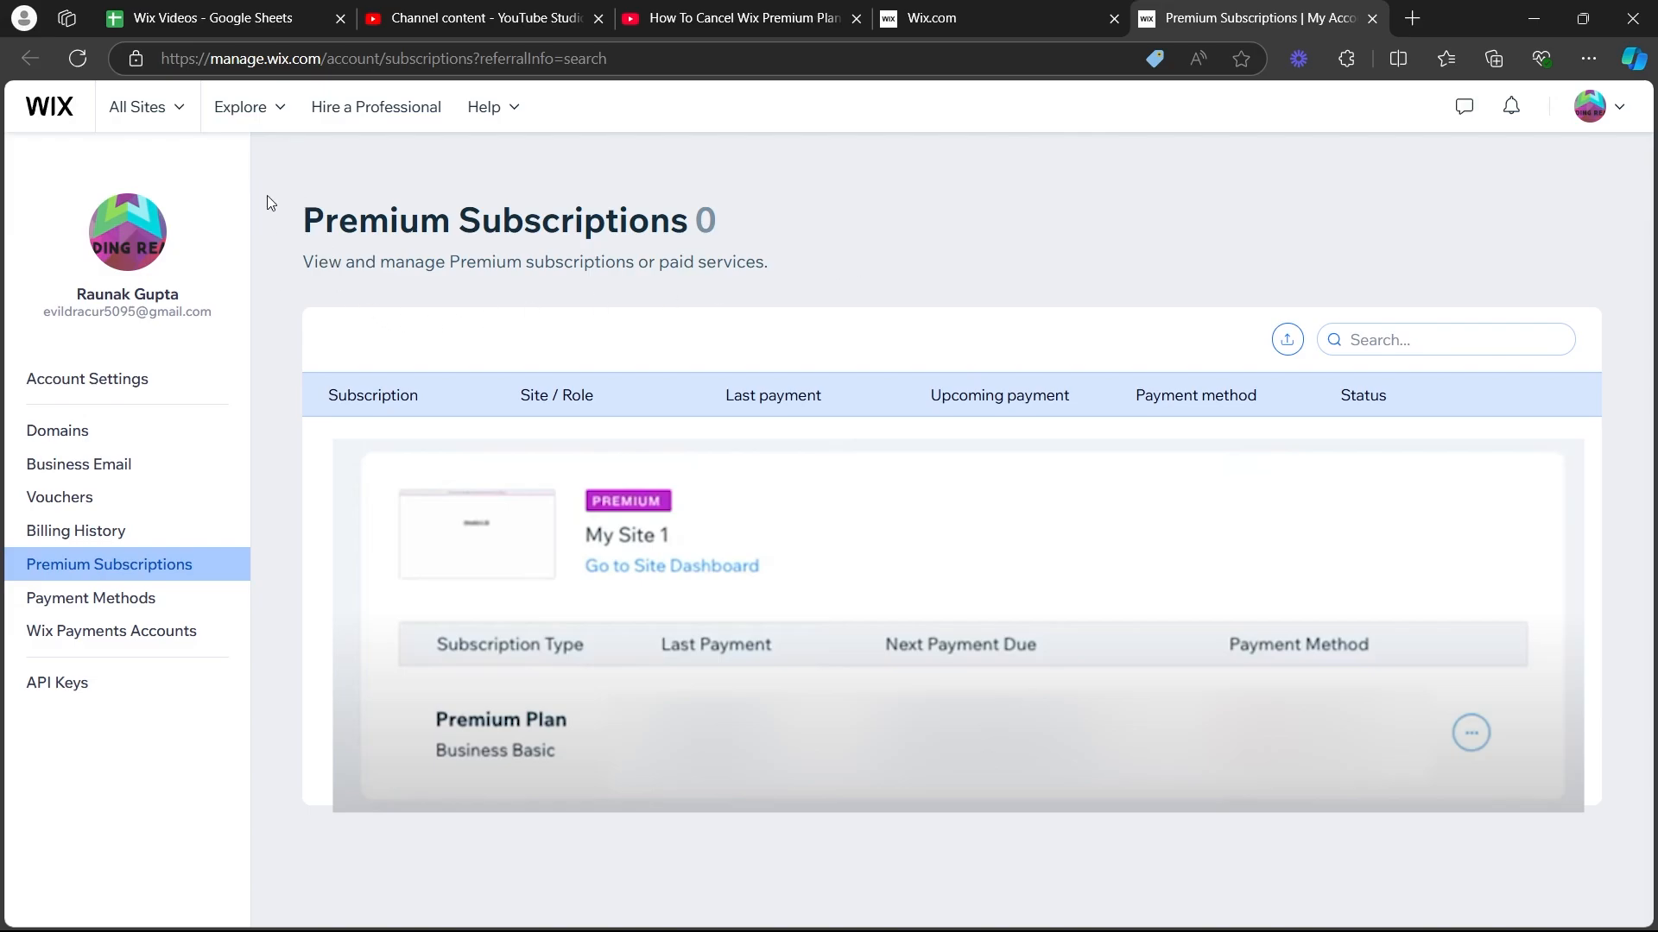
Choose Cancel Plan from the Premium Plan row's actions menu on Premium Subscriptions.
{"action": "left_click", "coordinate": [1473, 733]}
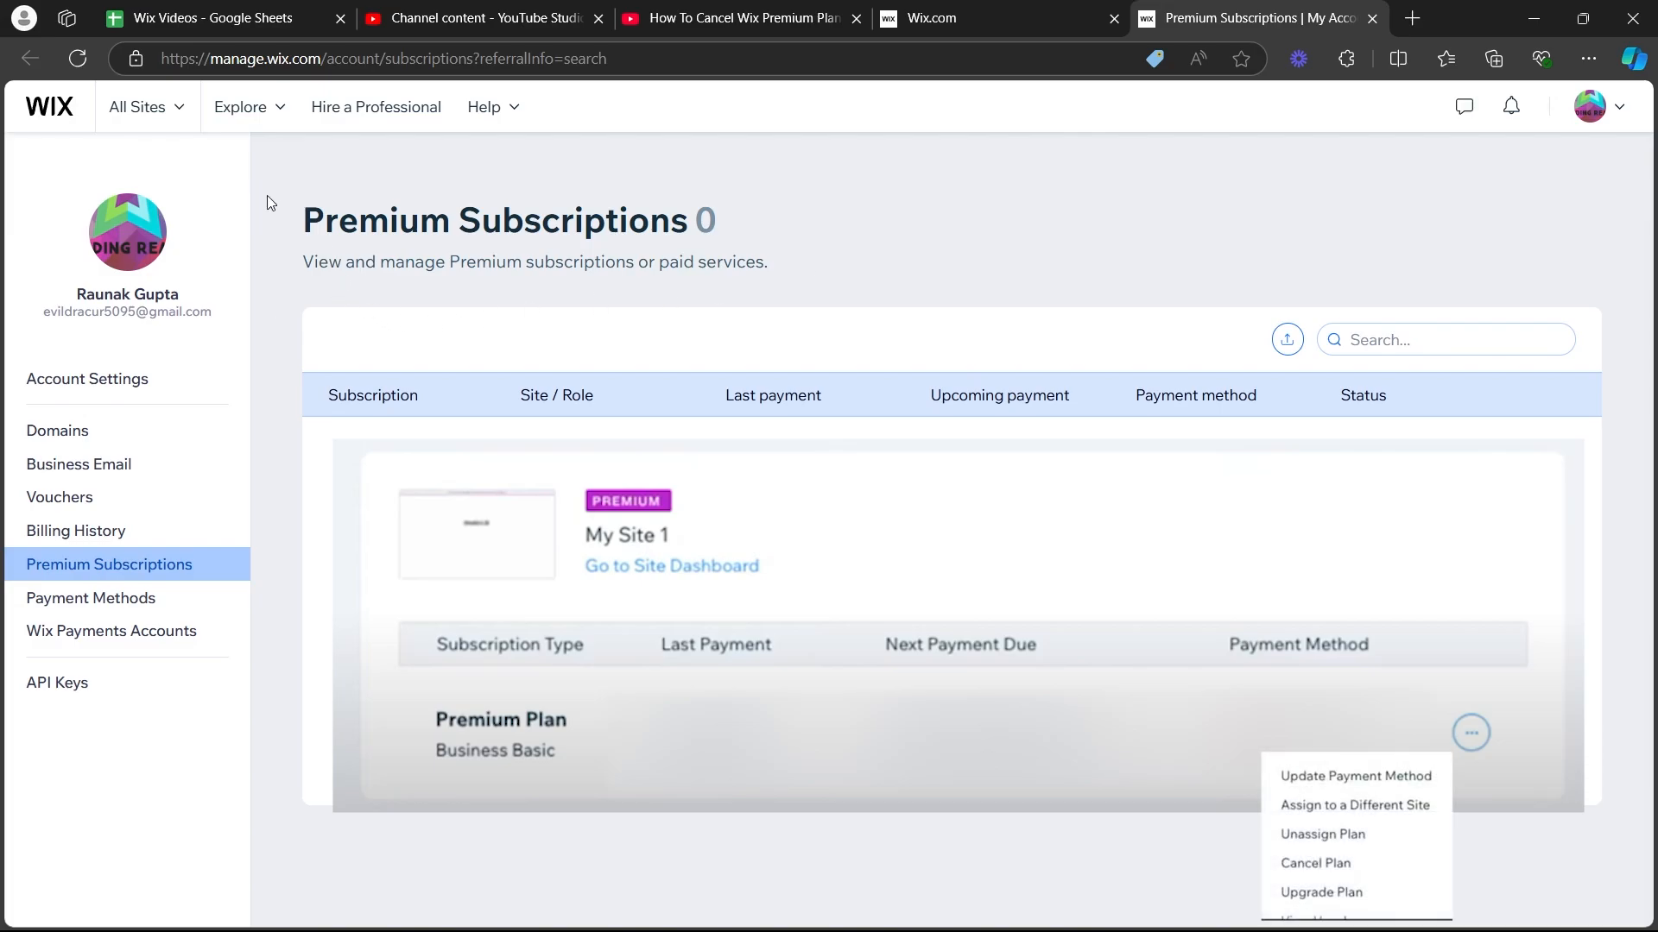
{"action": "mouse_move", "coordinate": [271, 309]}
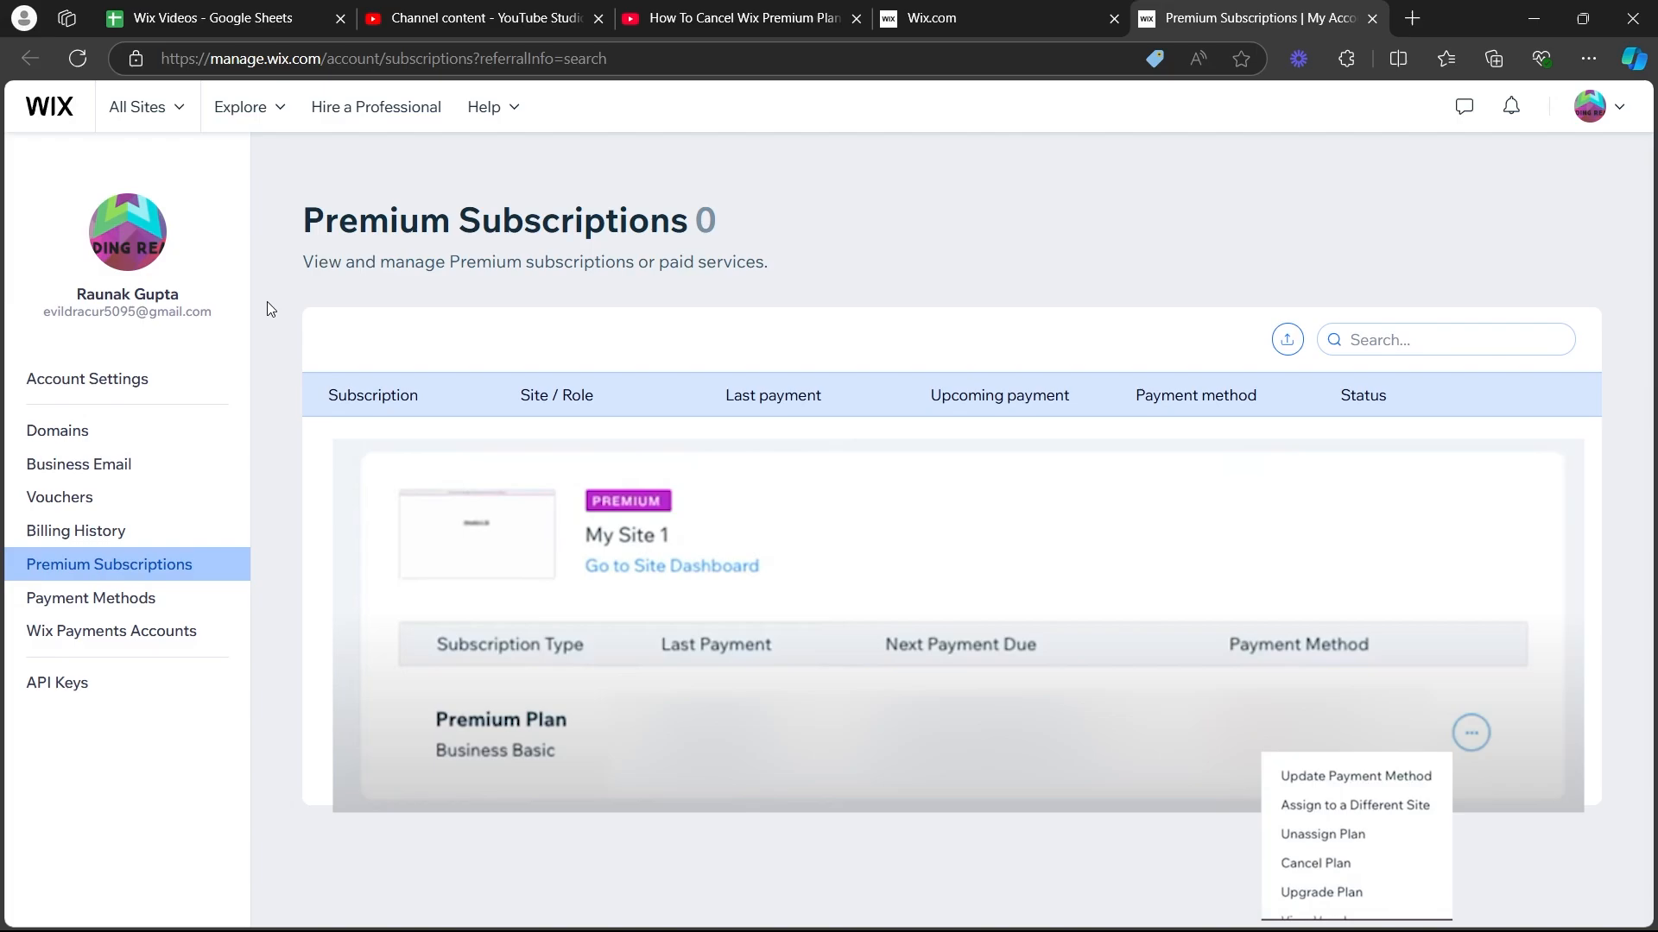
{"action": "left_click", "coordinate": [1311, 863]}
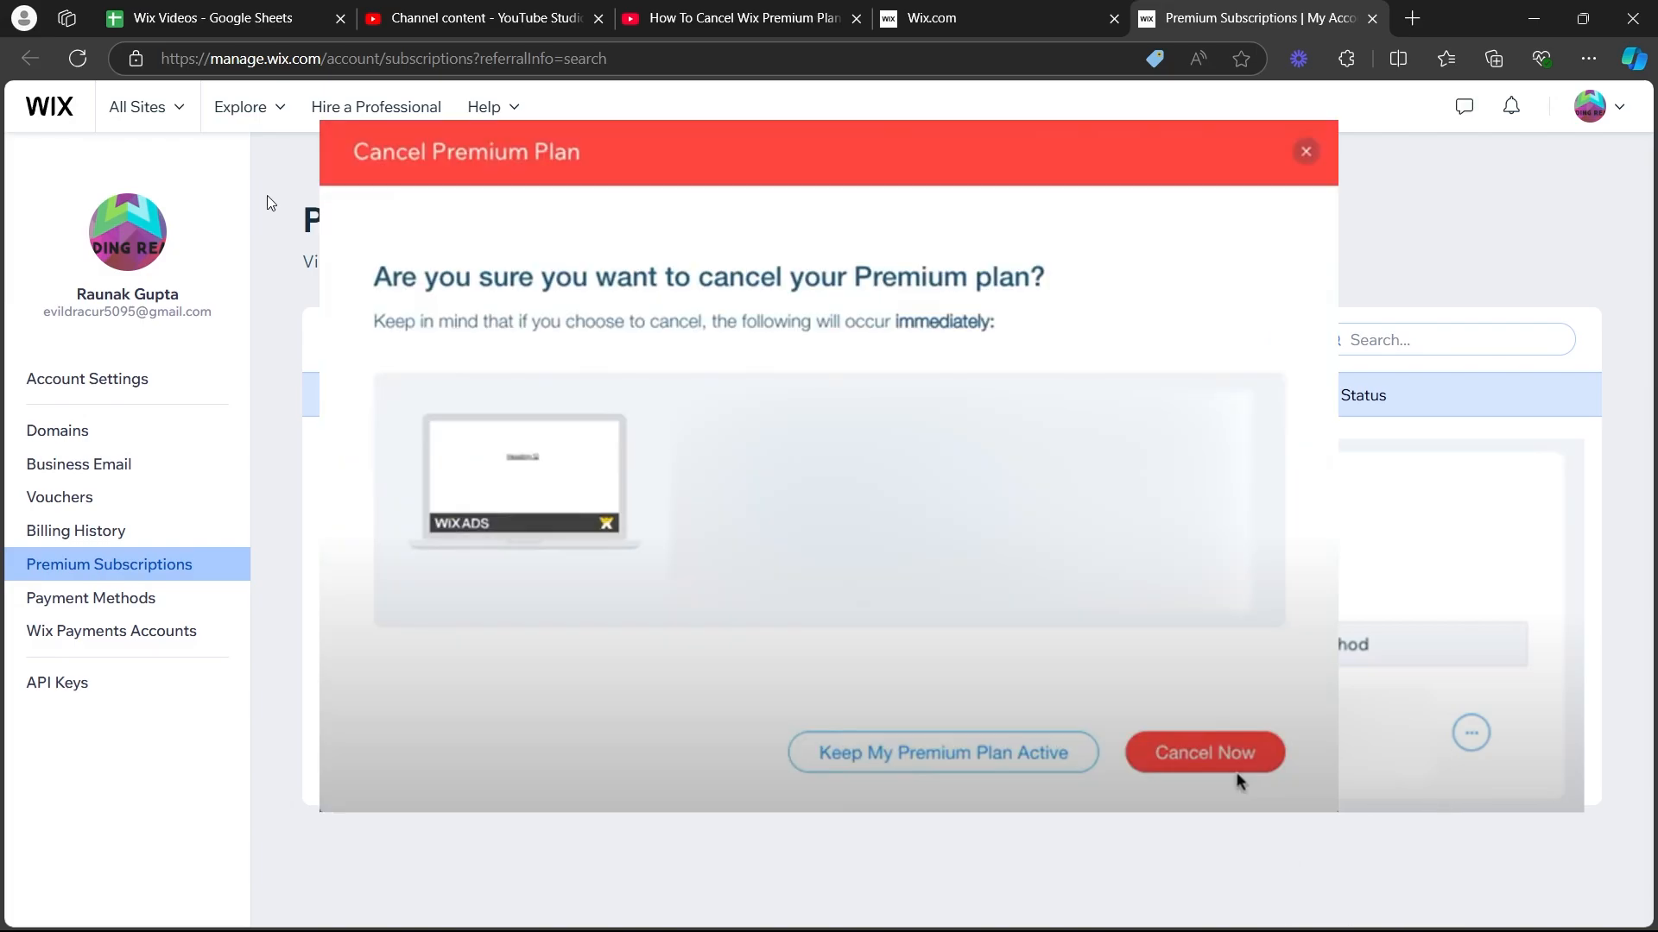
{"action": "mouse_move", "coordinate": [270, 308]}
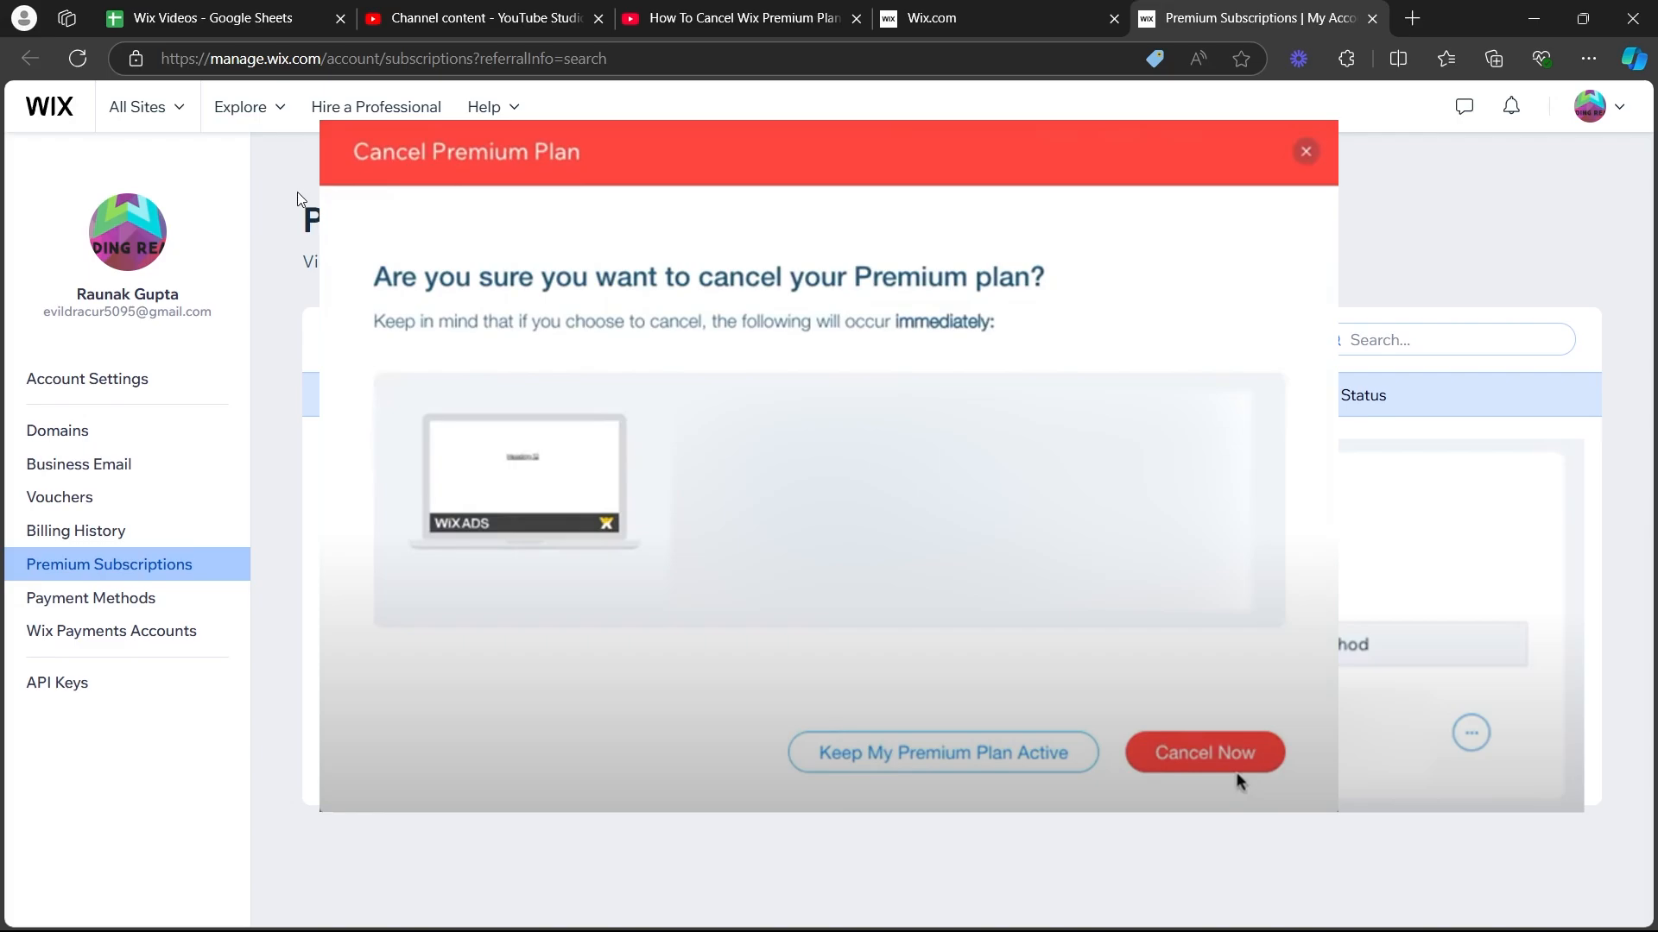
{"action": "mouse_move", "coordinate": [270, 308]}
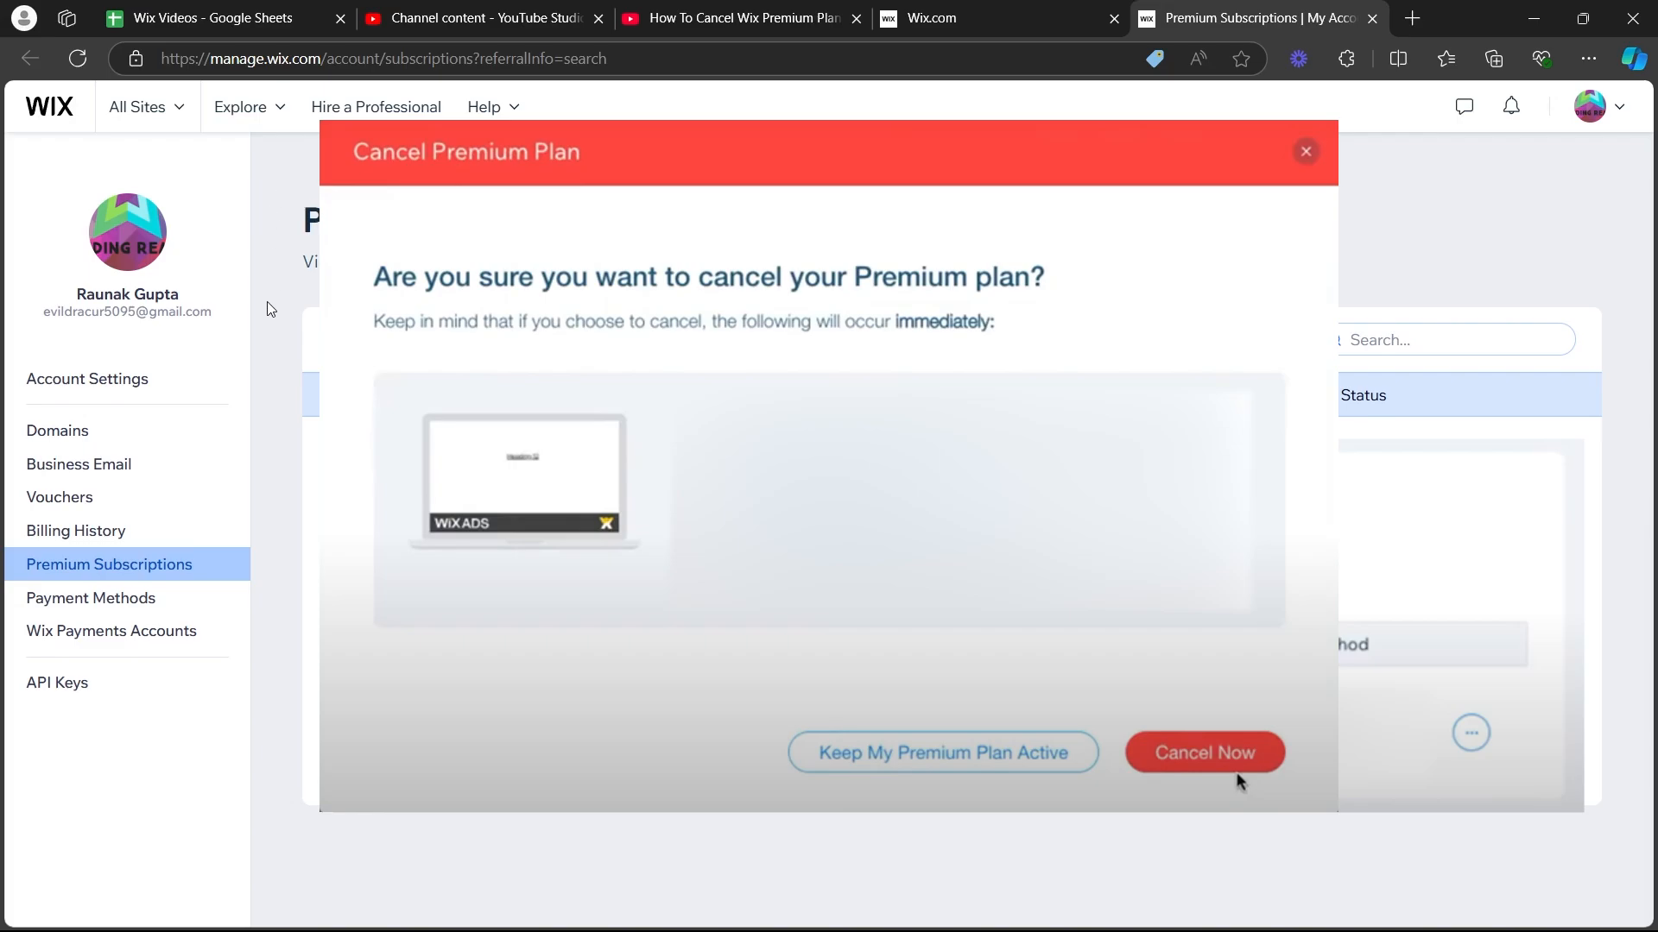
{"action": "mouse_move", "coordinate": [302, 202]}
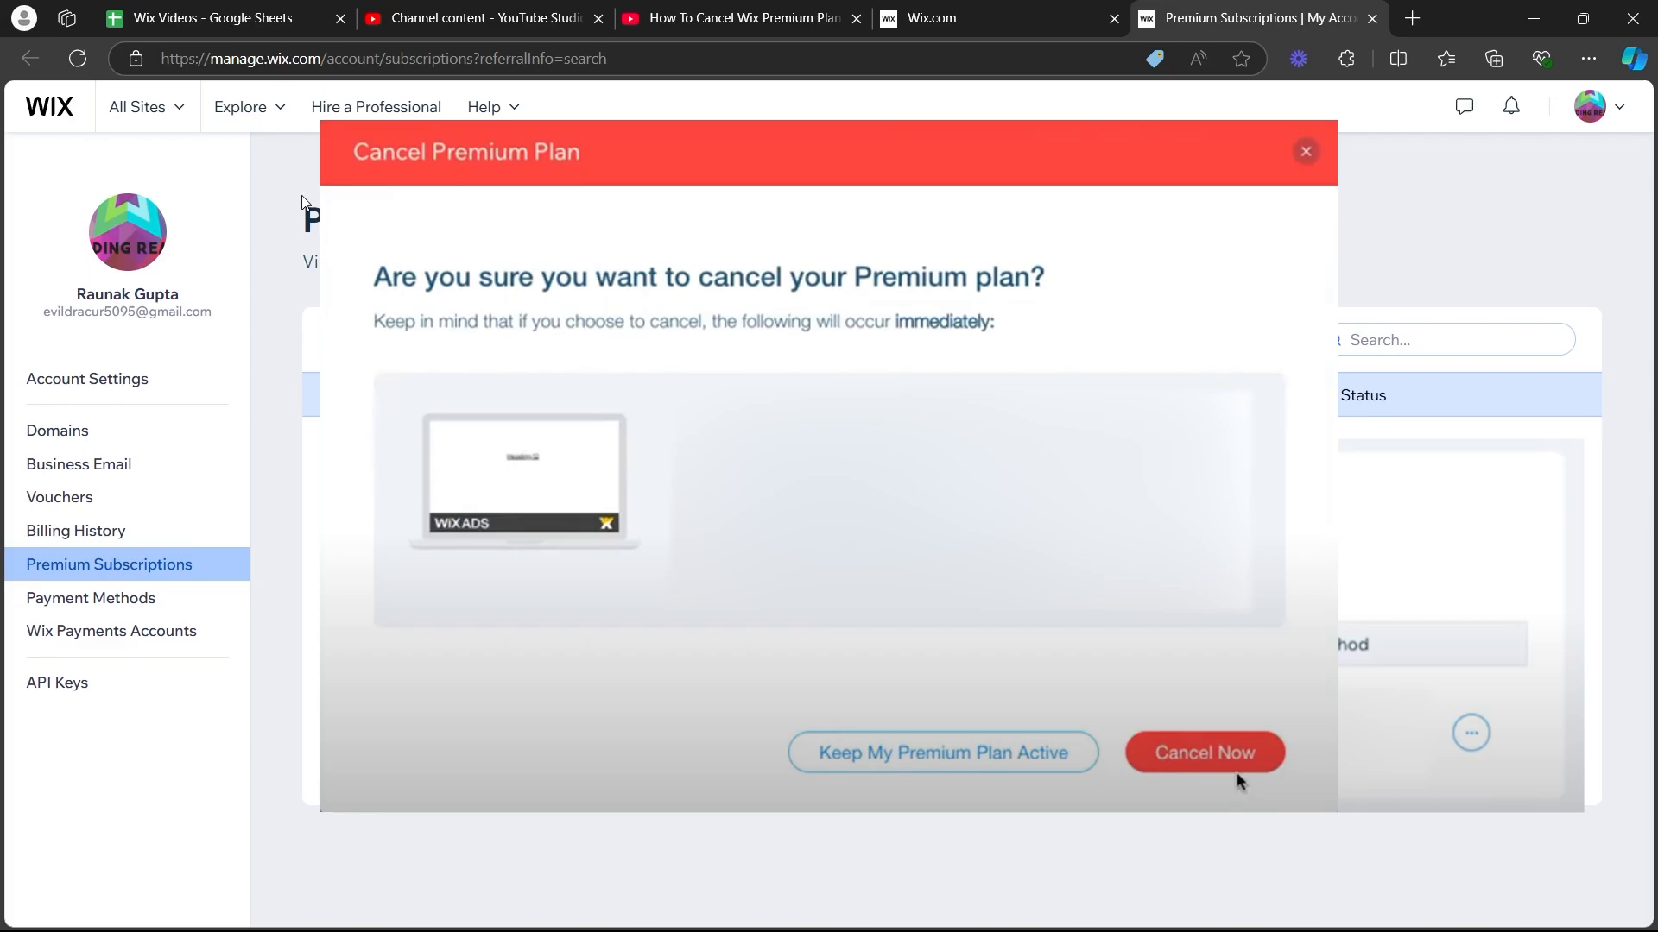
Choose Cancel Now in the Cancel Premium Plan dialog.
{"action": "left_click", "coordinate": [1205, 752]}
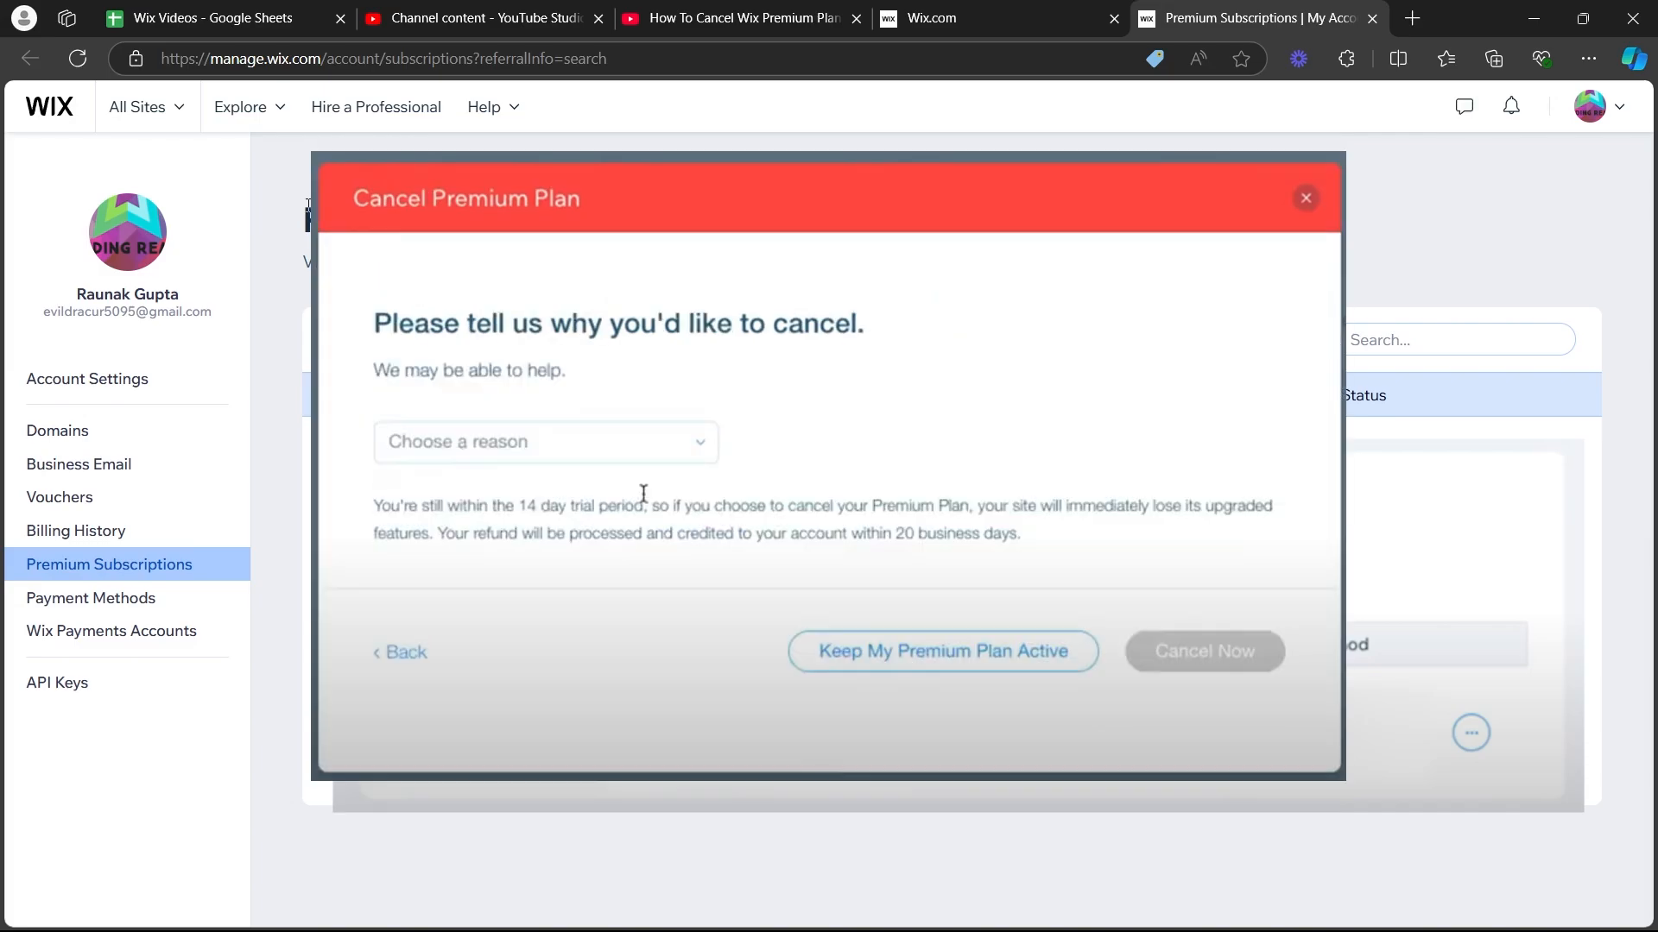
{"action": "mouse_move", "coordinate": [270, 309]}
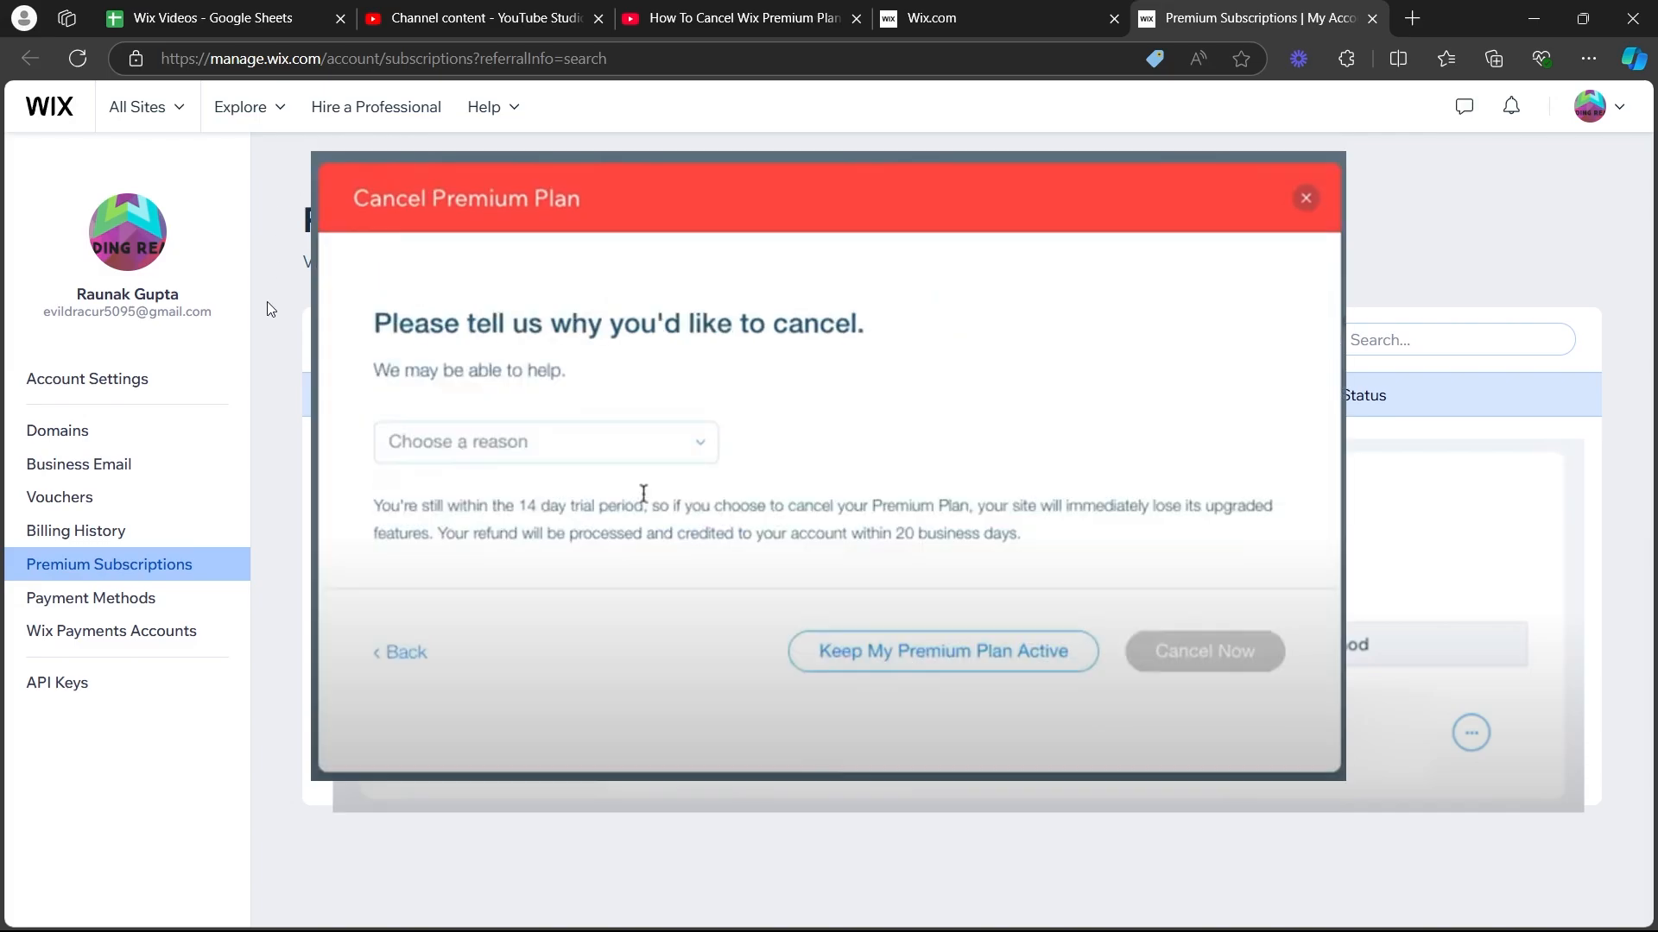
{"action": "mouse_move", "coordinate": [270, 266]}
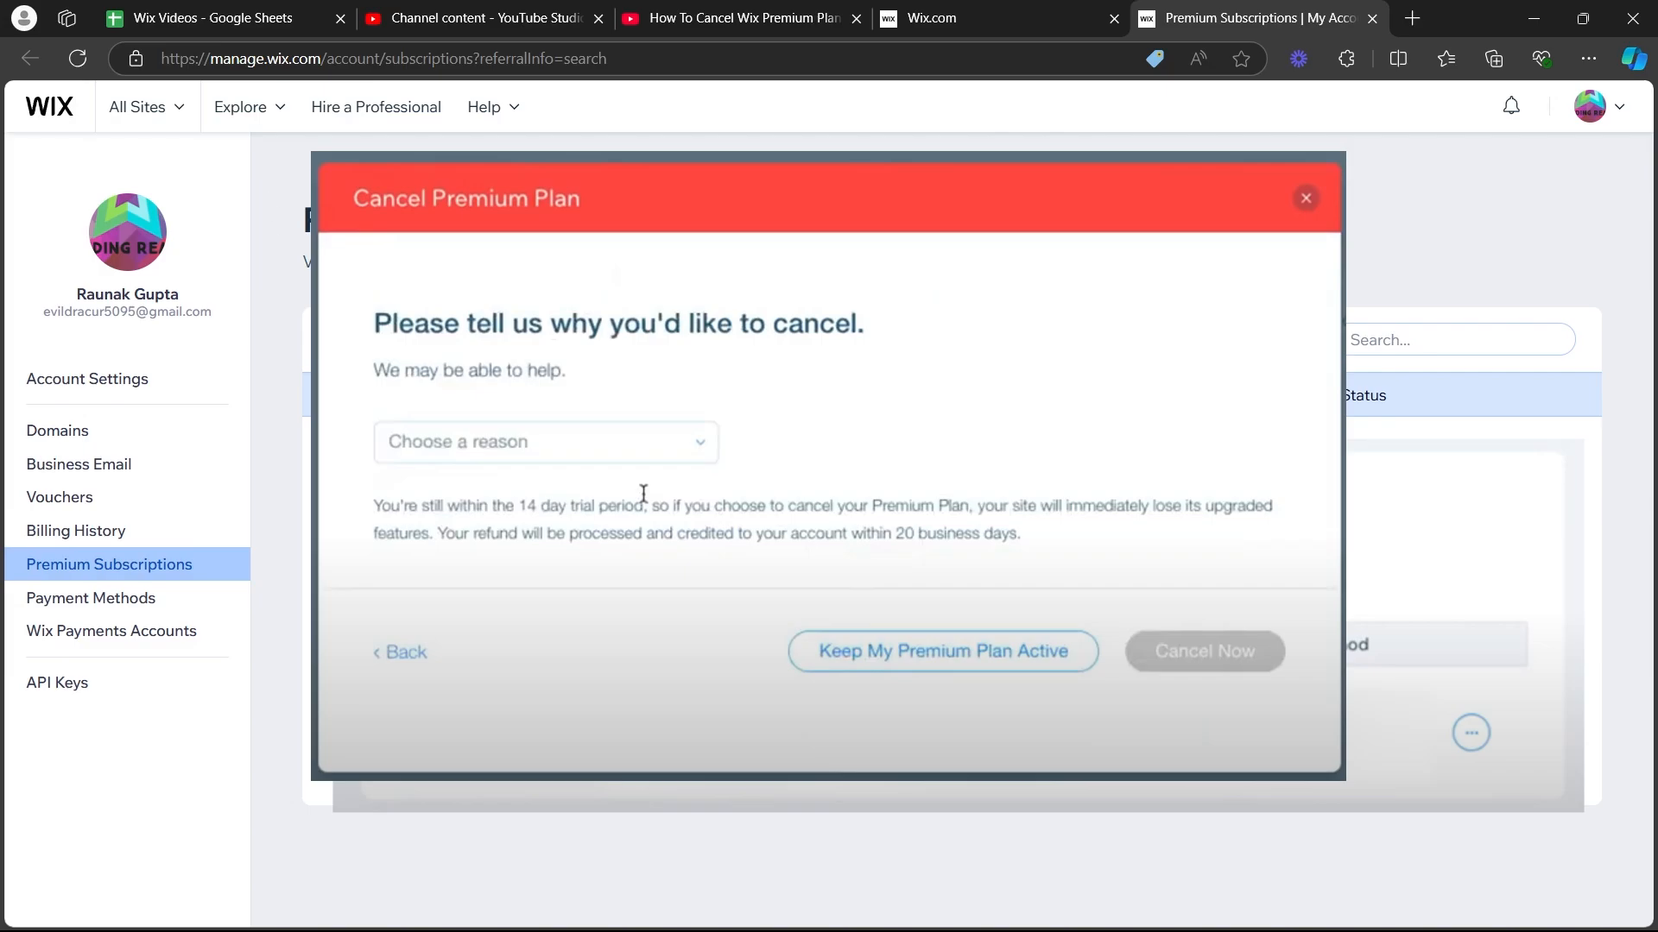
{"action": "mouse_move", "coordinate": [269, 216]}
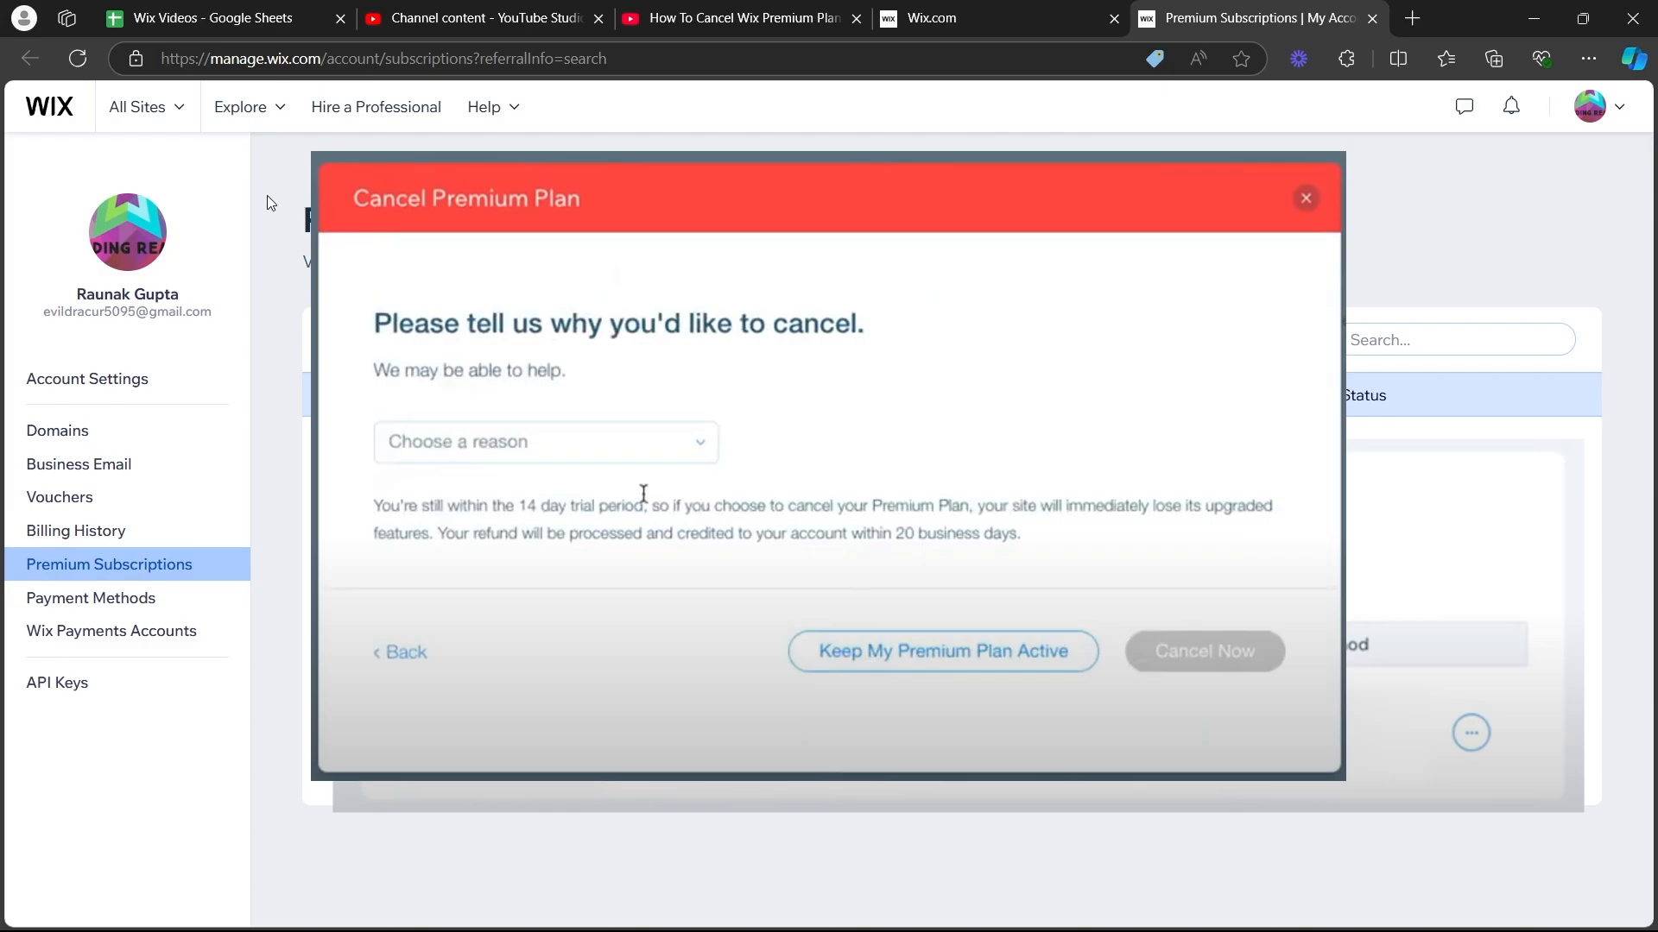
{"action": "mouse_move", "coordinate": [270, 308]}
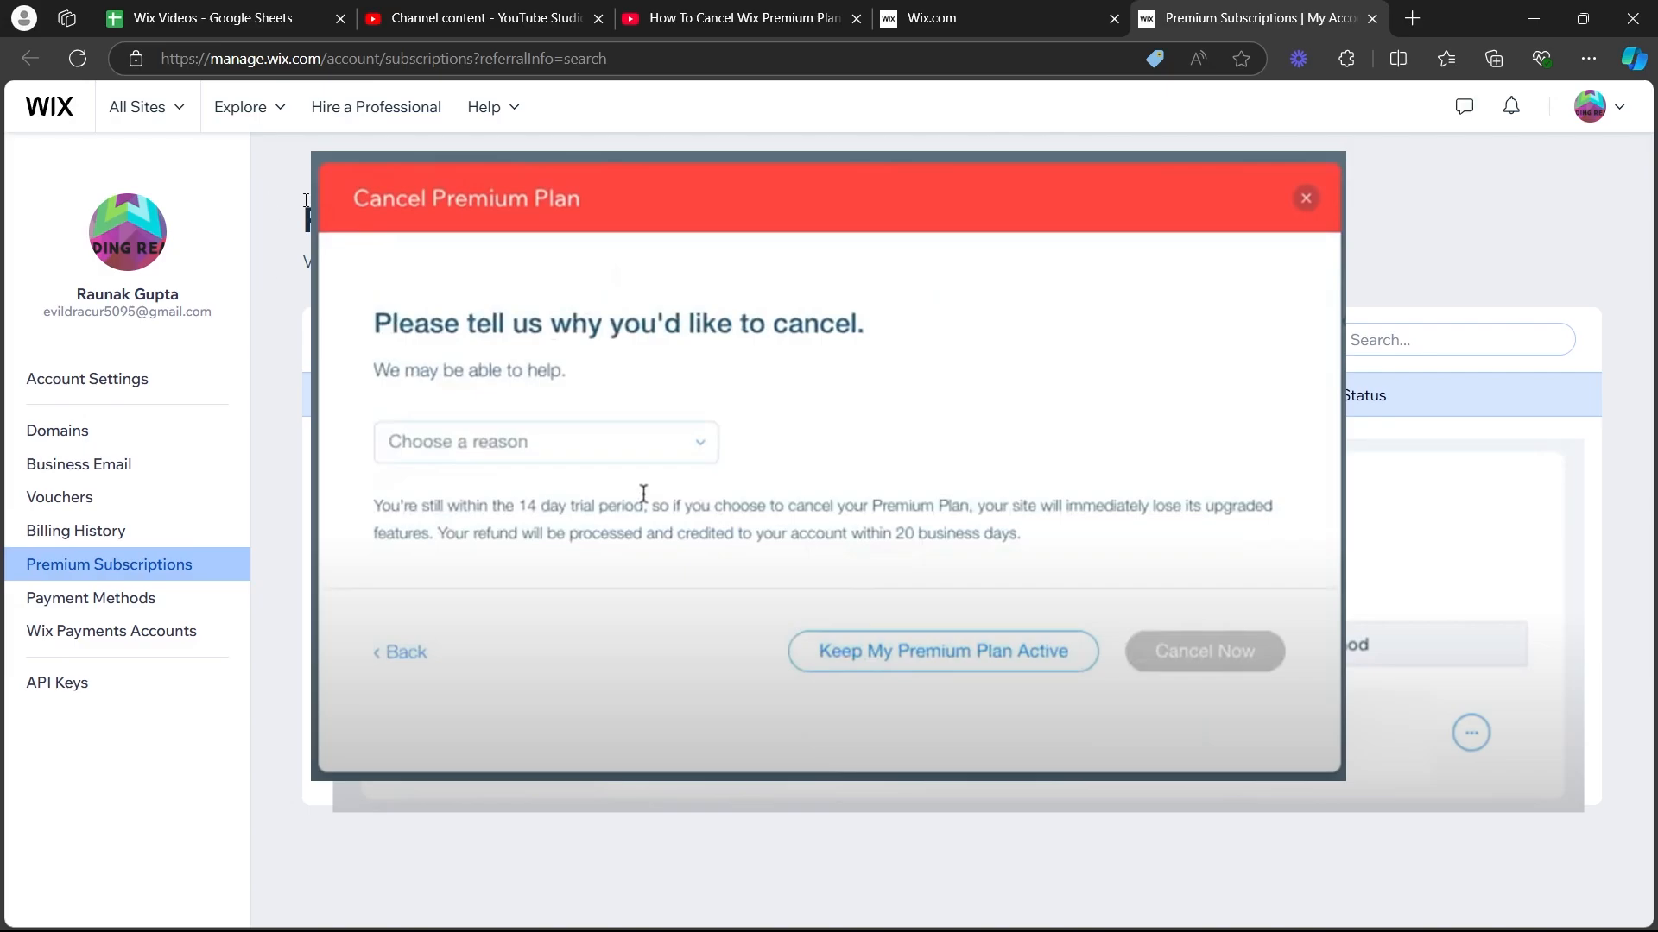
Close the reason-for-cancelling dialog without selecting a reason.
{"action": "left_click", "coordinate": [1305, 197]}
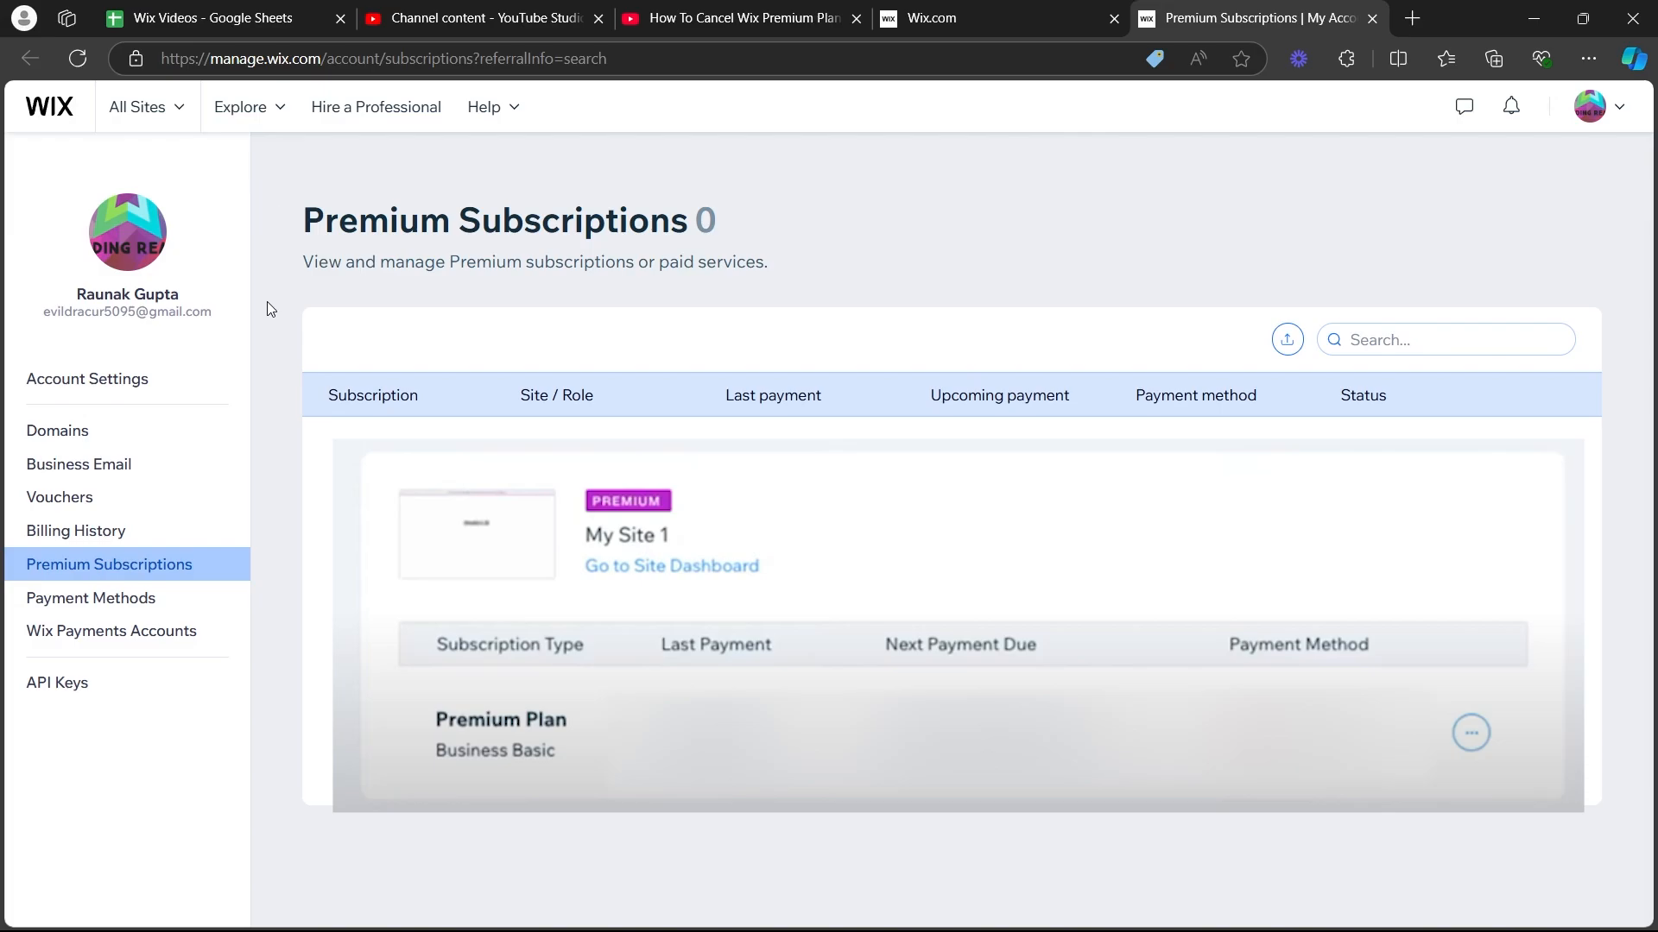
{"action": "mouse_move", "coordinate": [324, 235]}
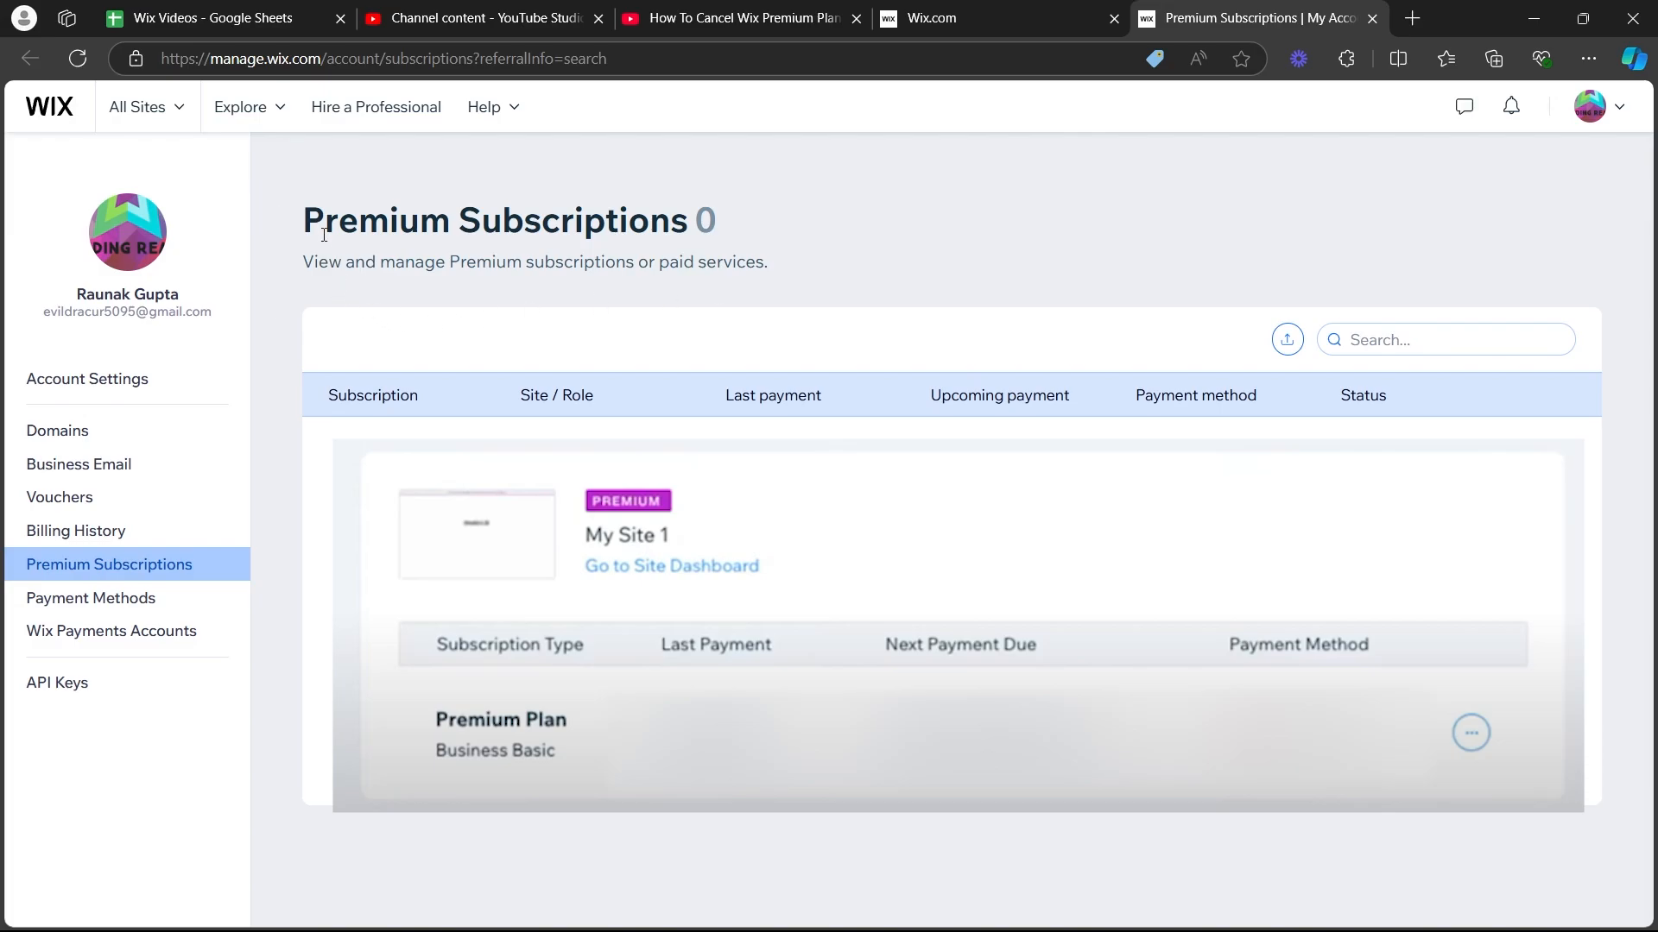